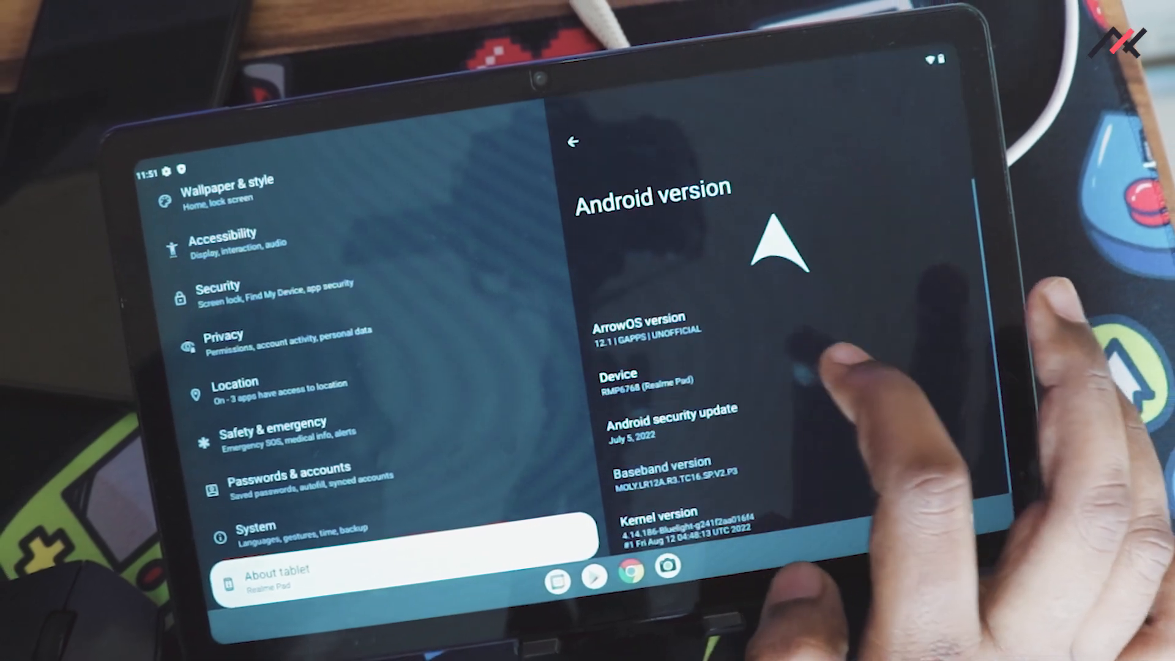
Step: Scroll the ArrowOS 12.1 Android version details and tap to reveal the Android 12 easter egg
scroll(down, 3)
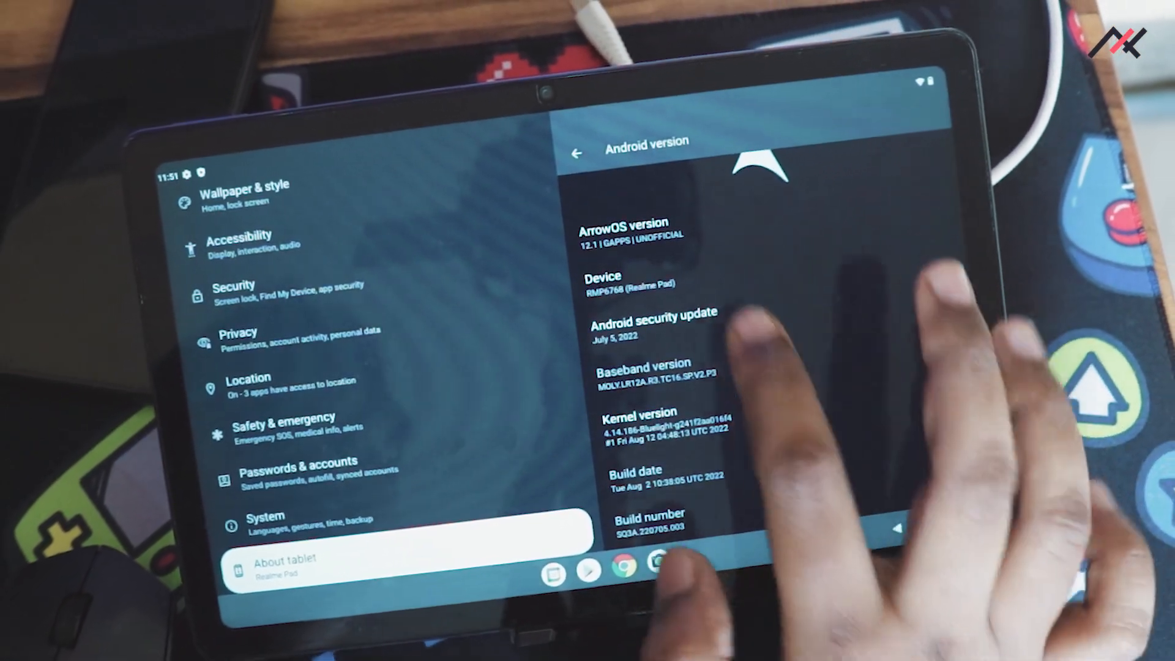
click(765, 314)
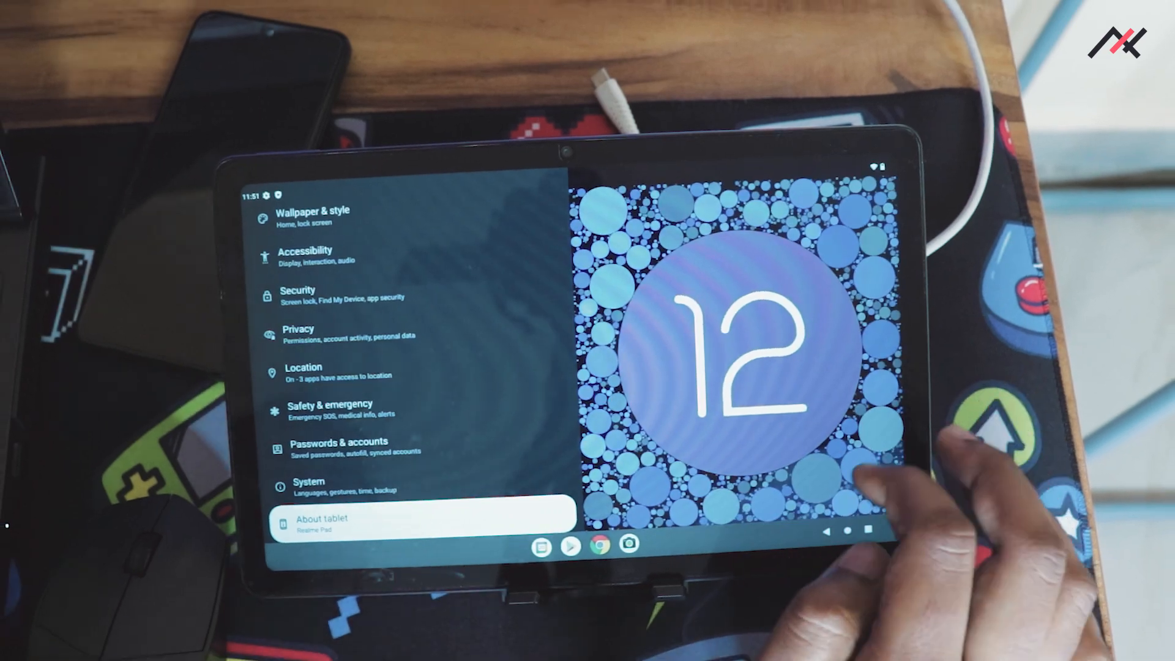
click(596, 540)
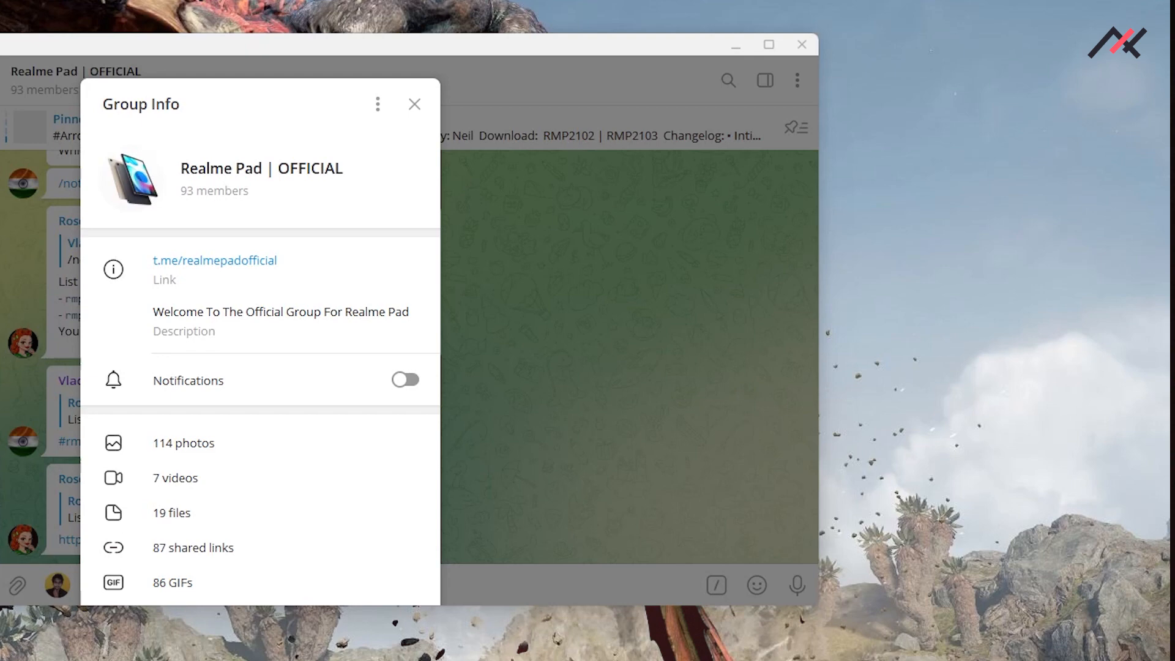
mouse_move(231, 276)
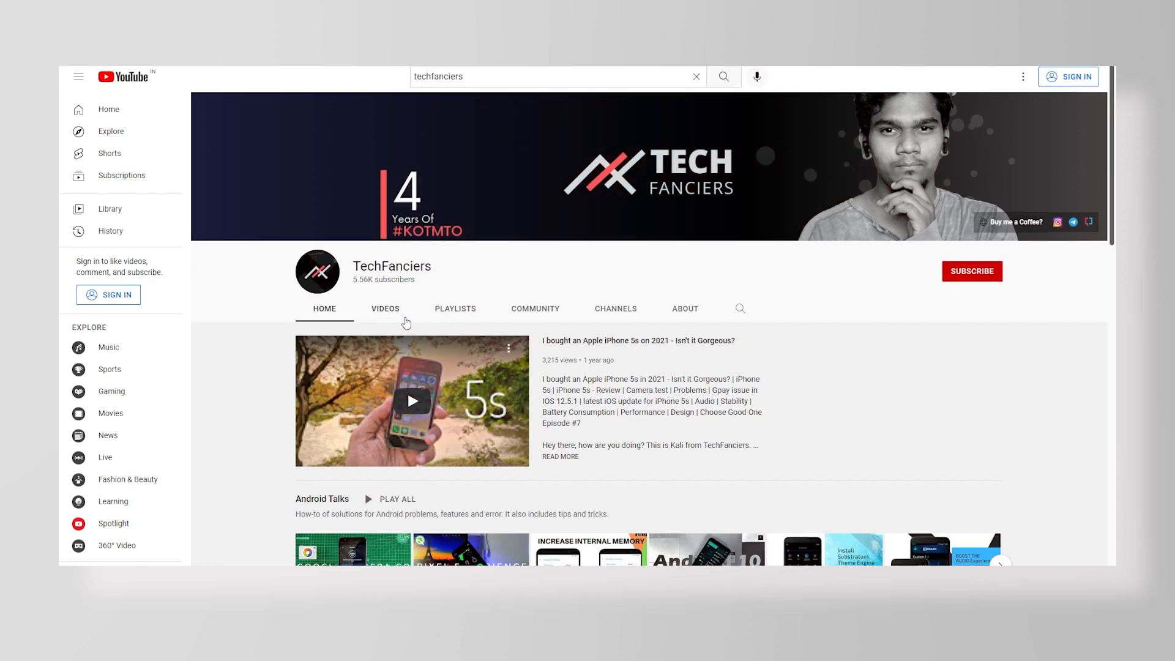
Step: Play all of the 'Realme Pad: A Development Journey' playlist from the channel's Playlists tab
click(455, 308)
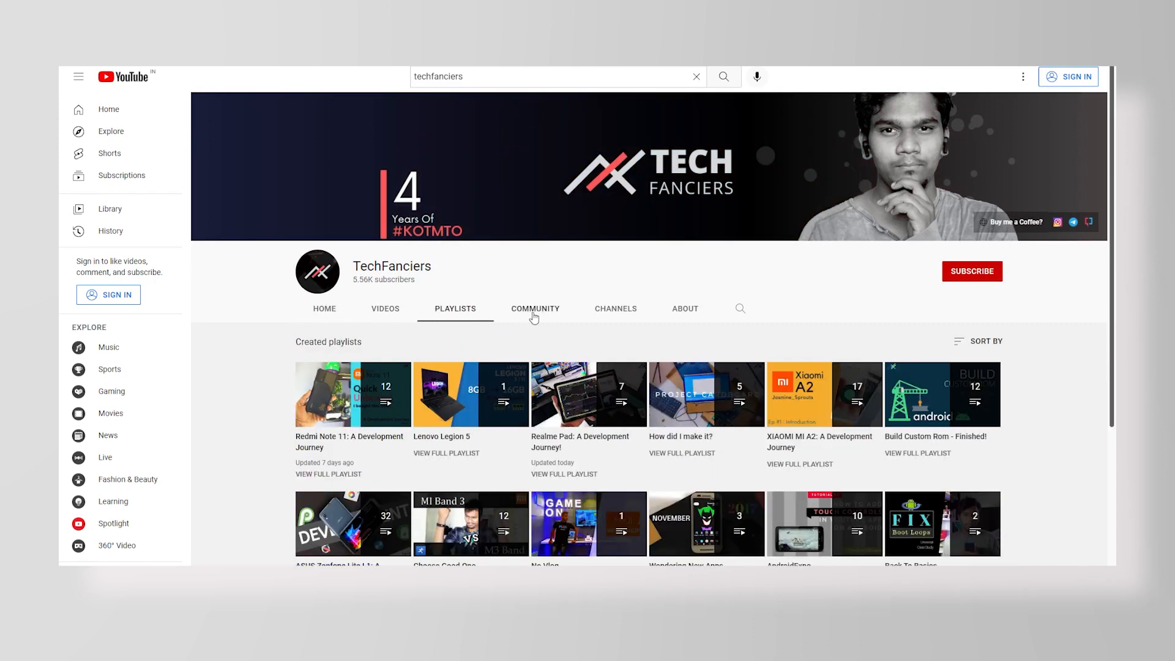
scroll(down, 3)
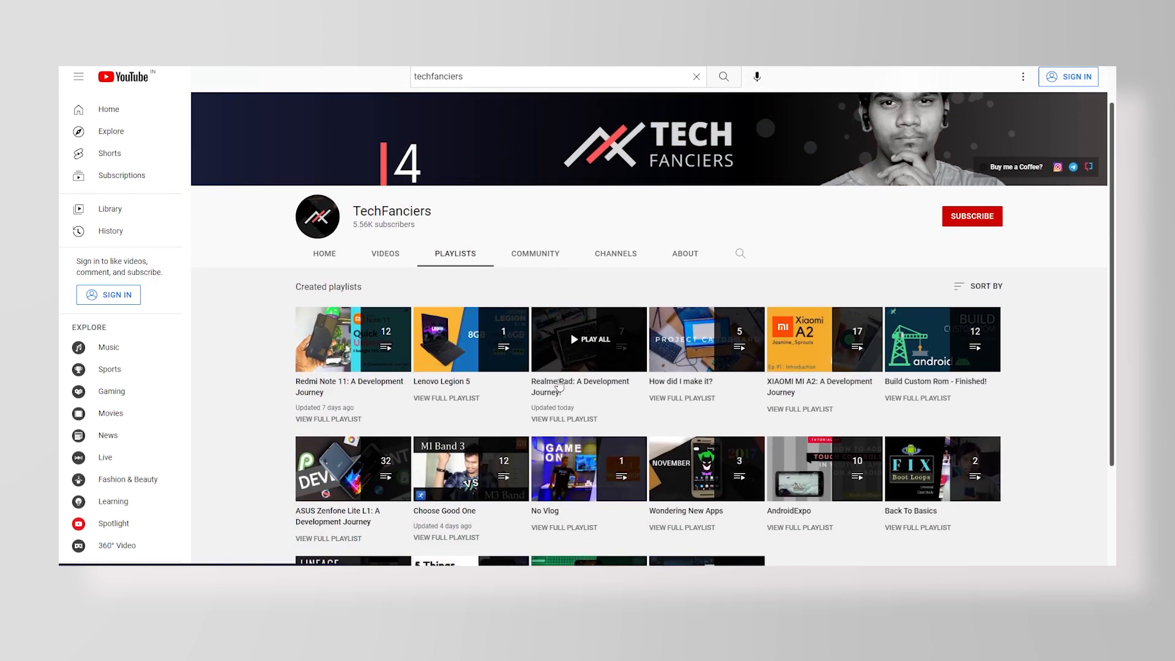
click(588, 339)
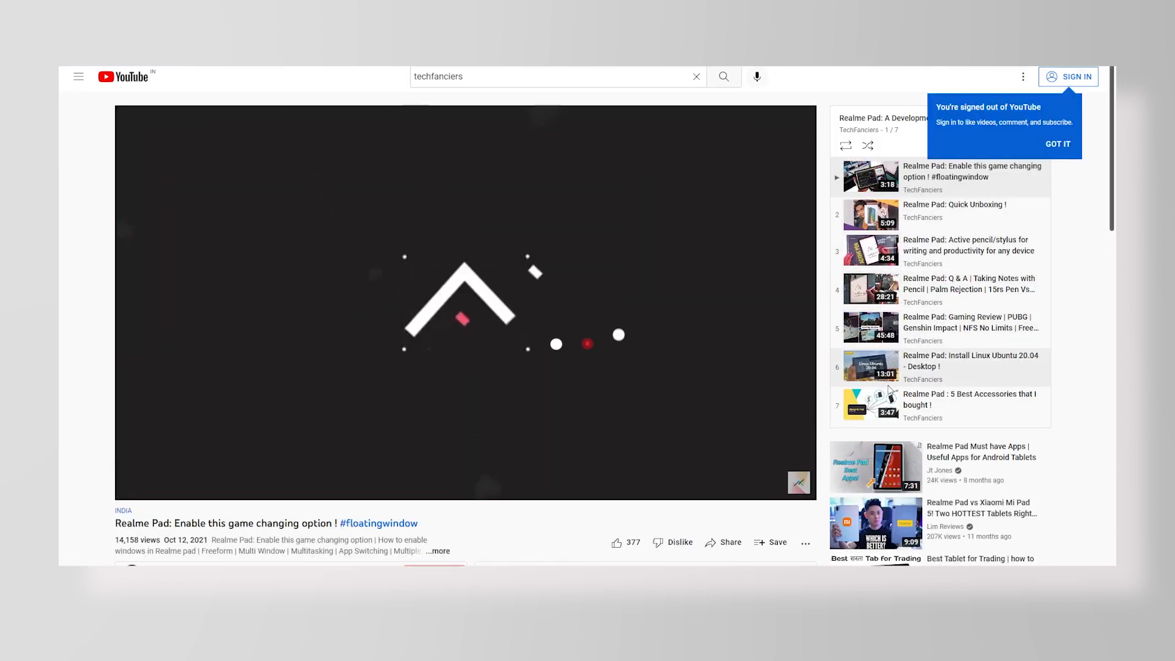